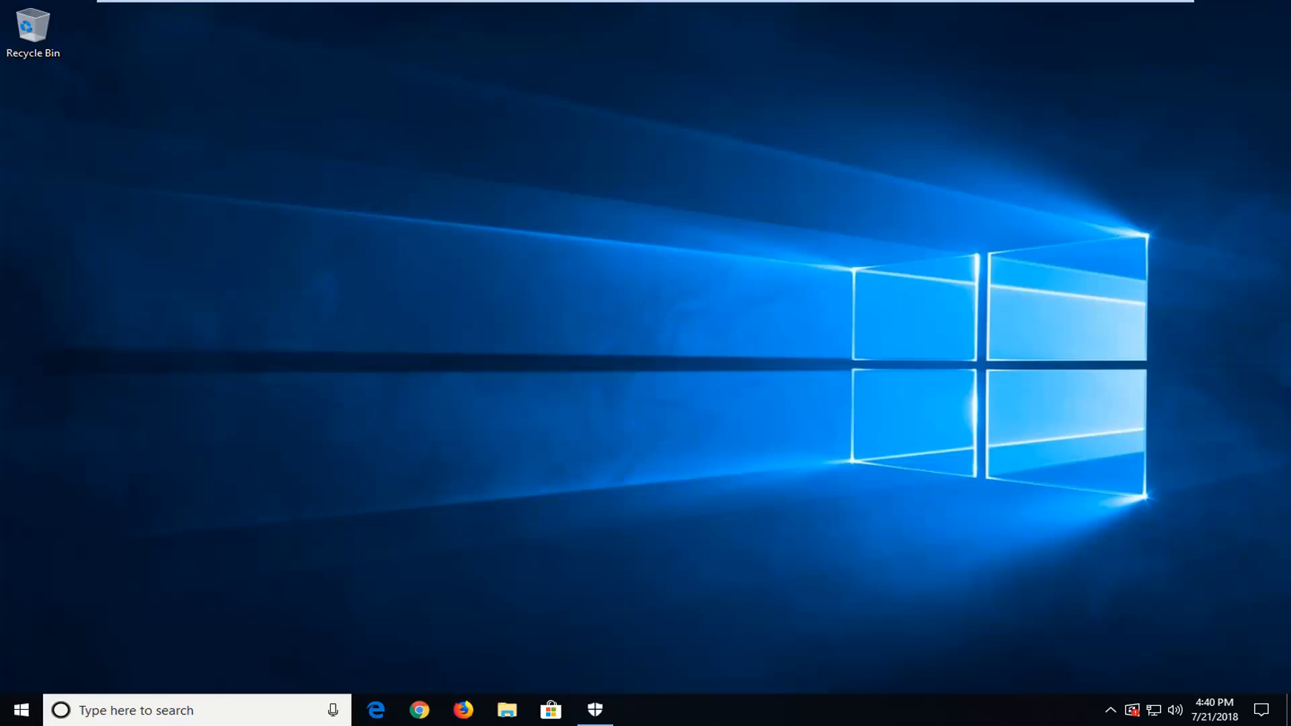
mouse_move(806, 721)
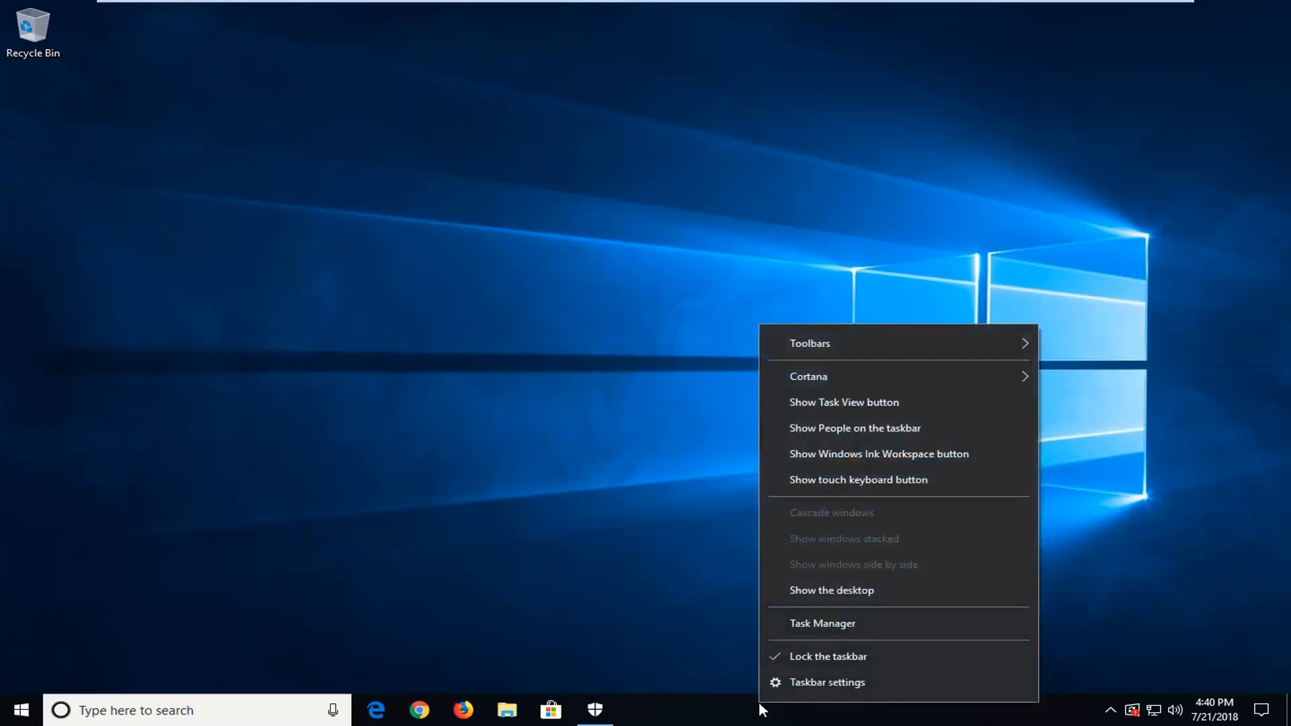
mouse_move(806, 623)
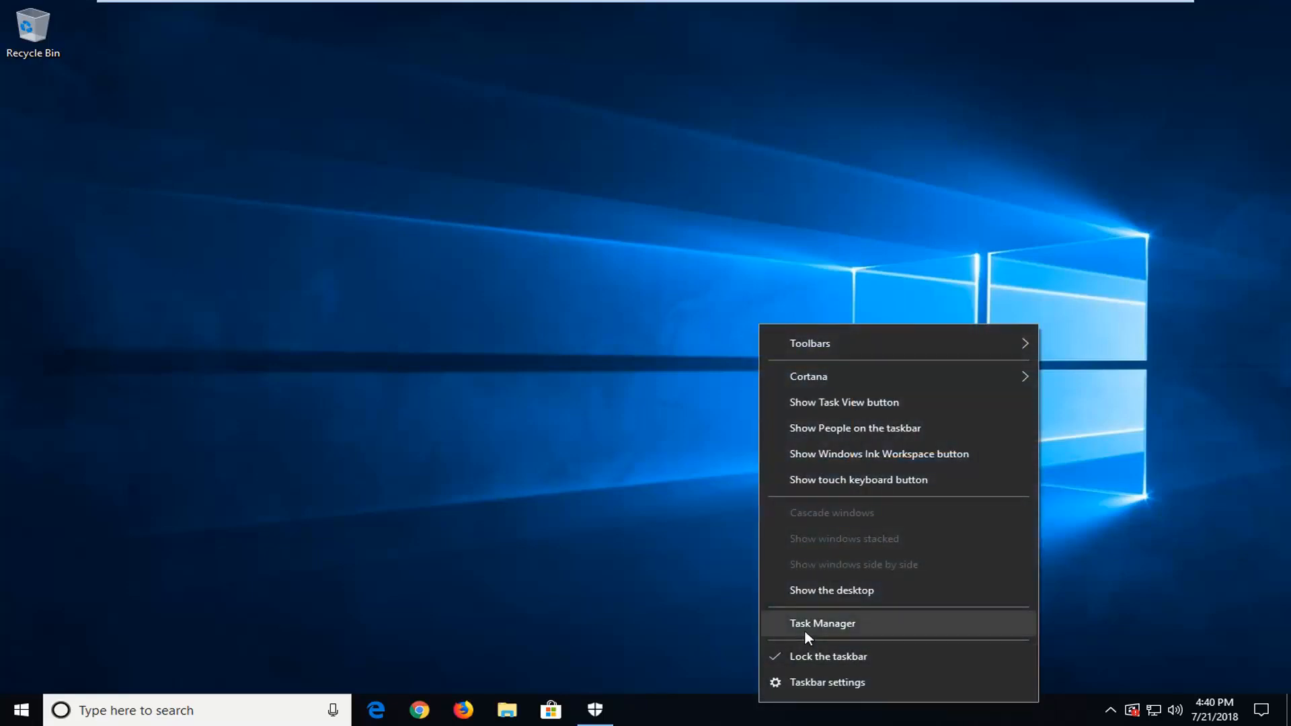
Launch Task Manager from the taskbar context menu
left_click(821, 623)
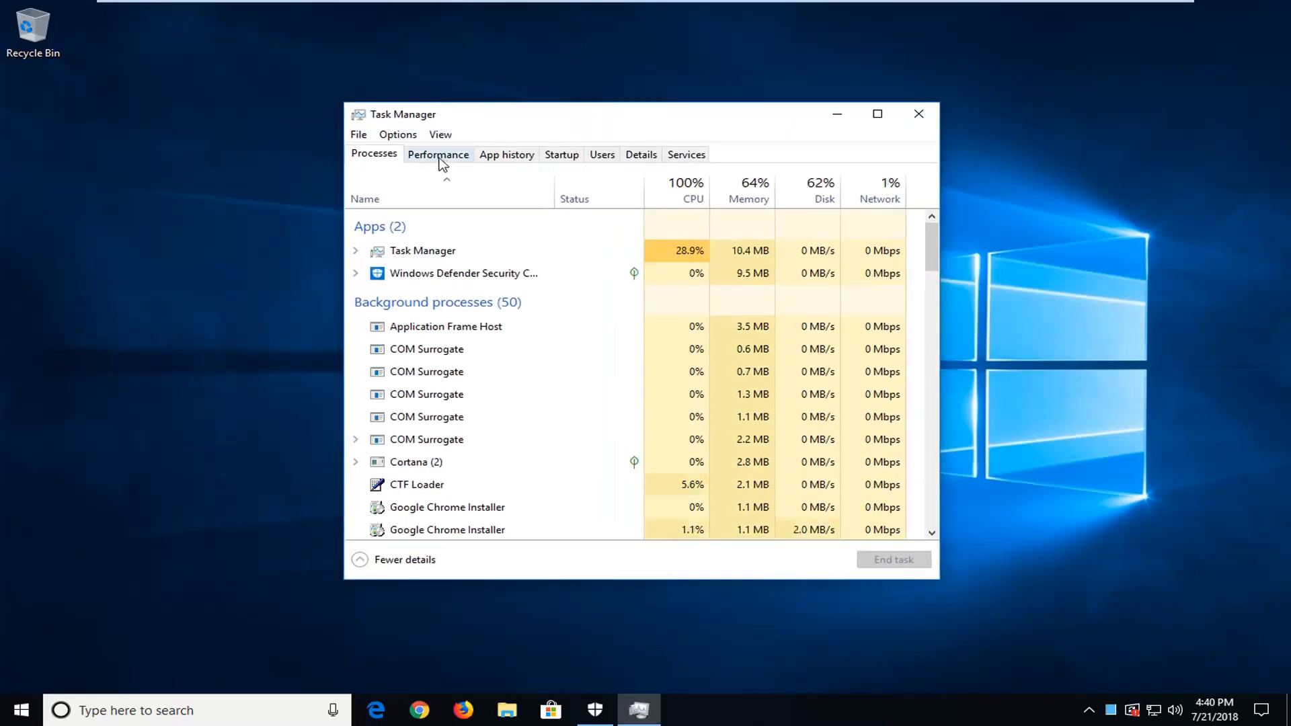
View the Memory performance page showing slots used (N/A), then close Task Manager
left_click(437, 154)
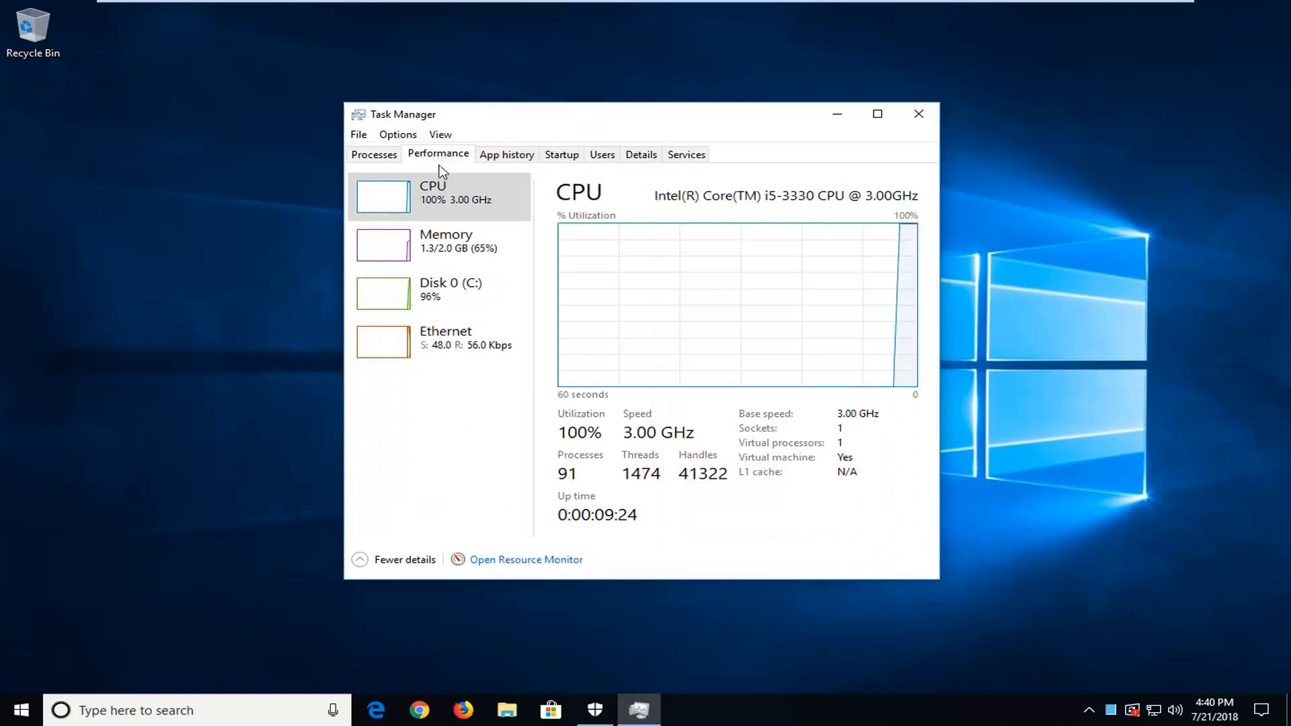
left_click(444, 243)
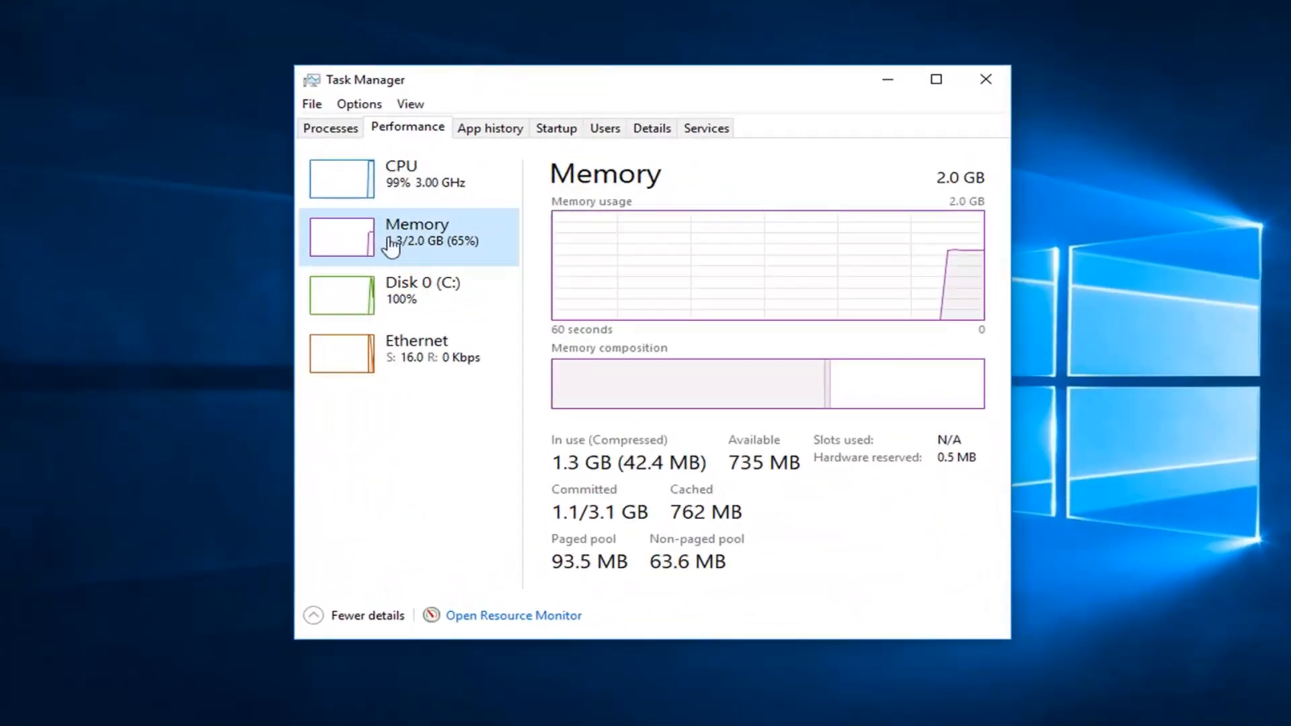
mouse_move(863, 444)
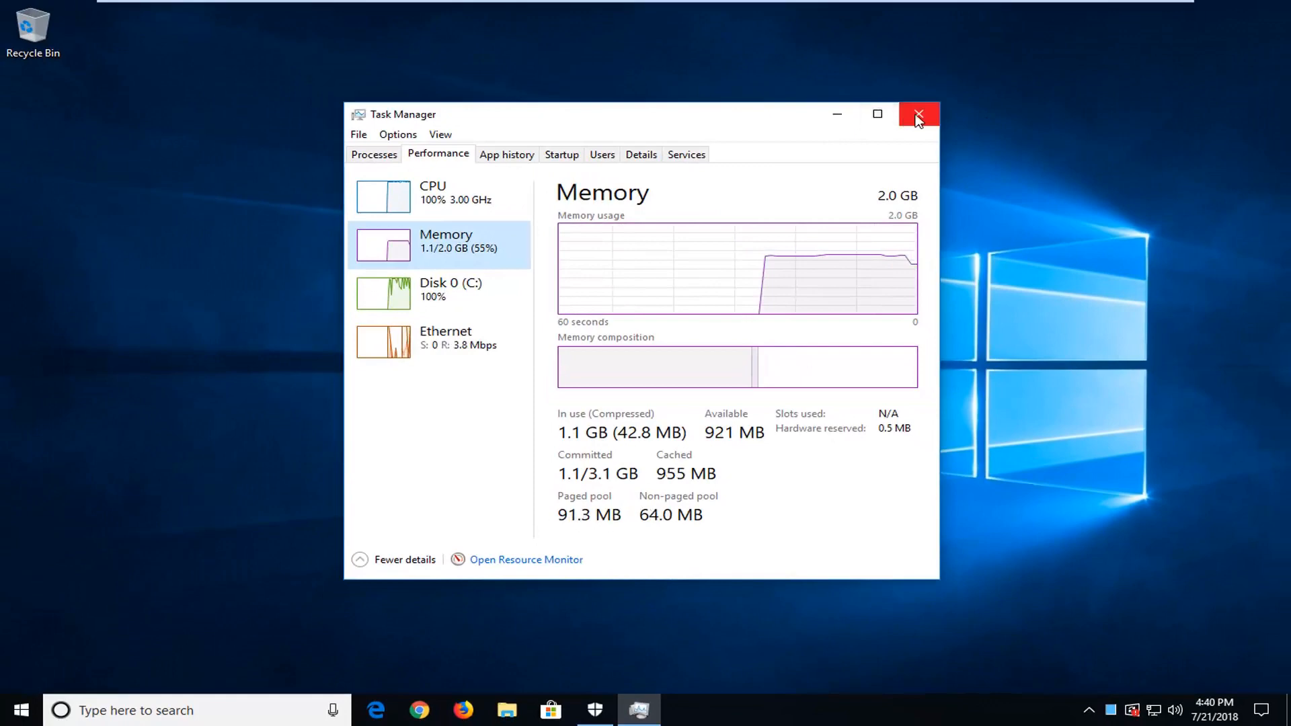
left_click(918, 113)
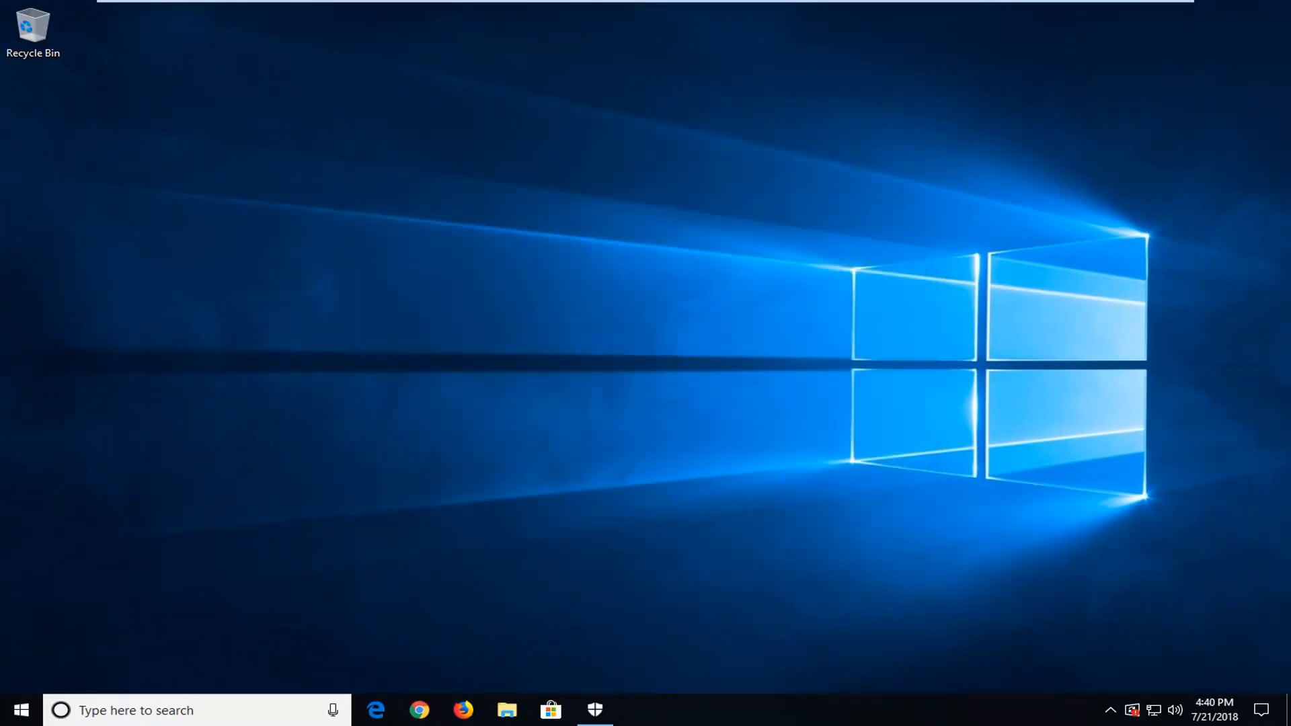